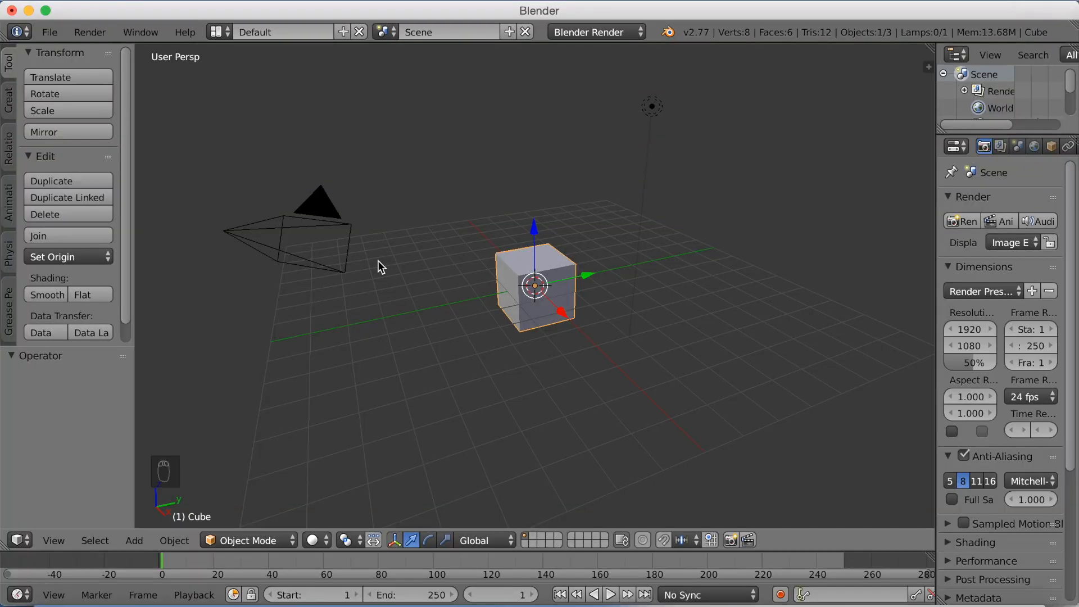
pyautogui.moveTo(384, 262)
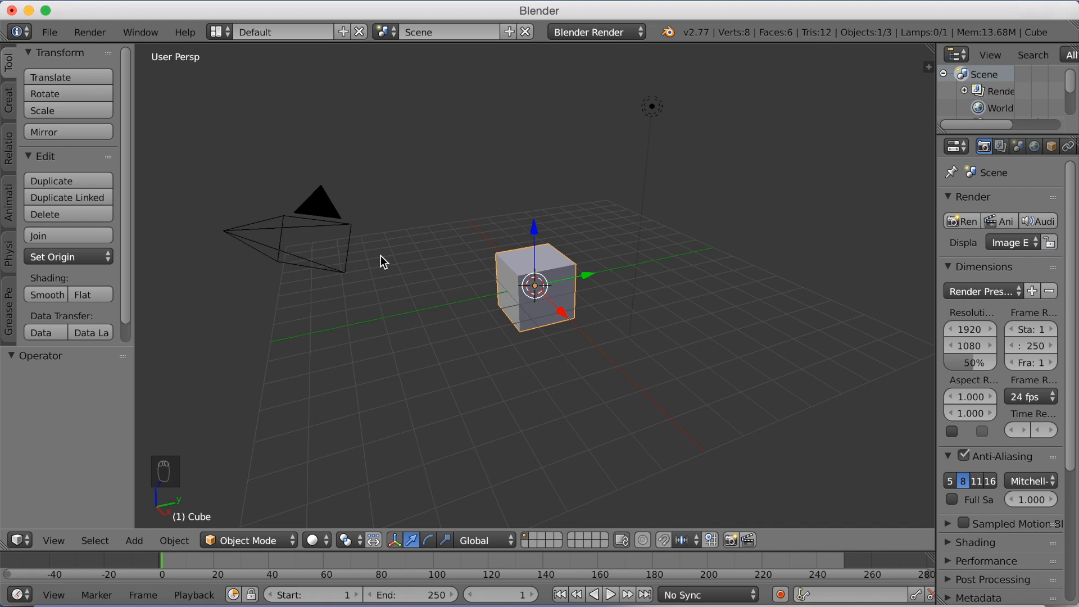
# - Show the Properties shelf, key the cube's start location at frame 1, then move it on X at frame 20
pyautogui.press('N')
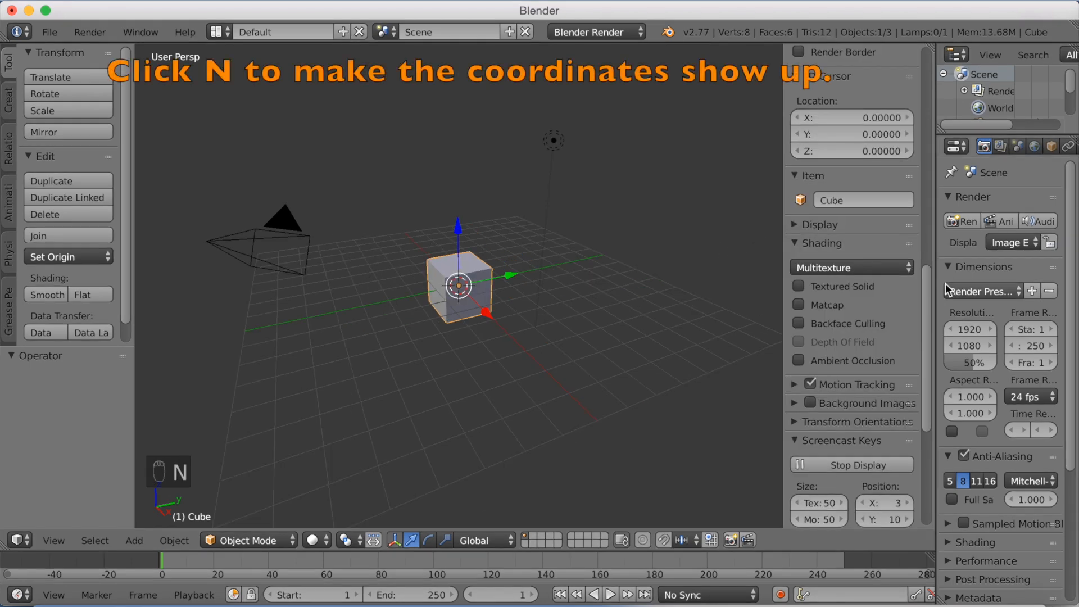
pyautogui.press('n')
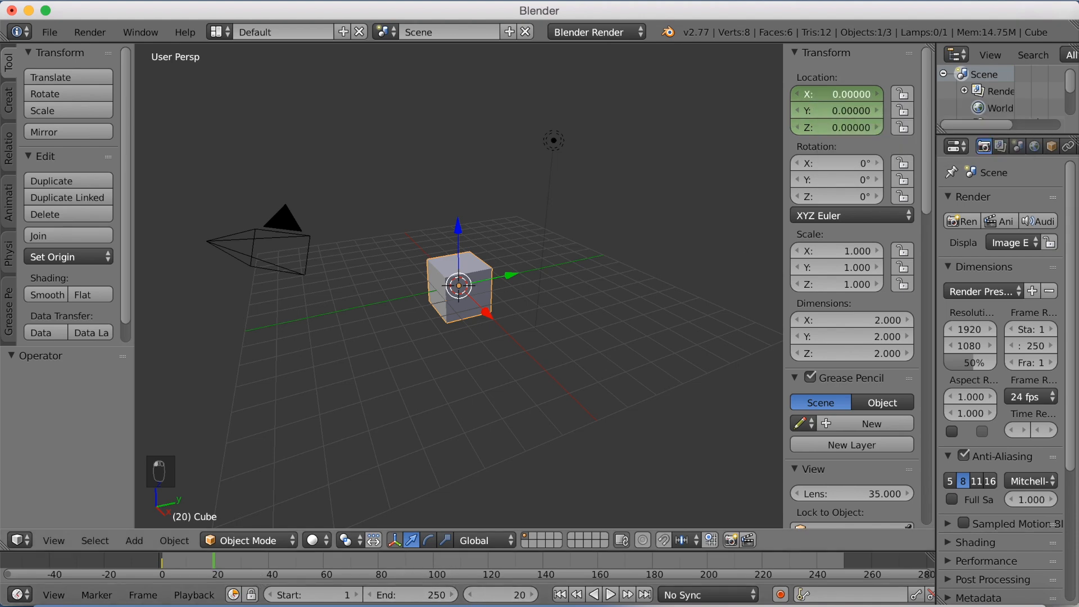
pyautogui.moveTo(457, 286); pyautogui.dragTo(471, 292)
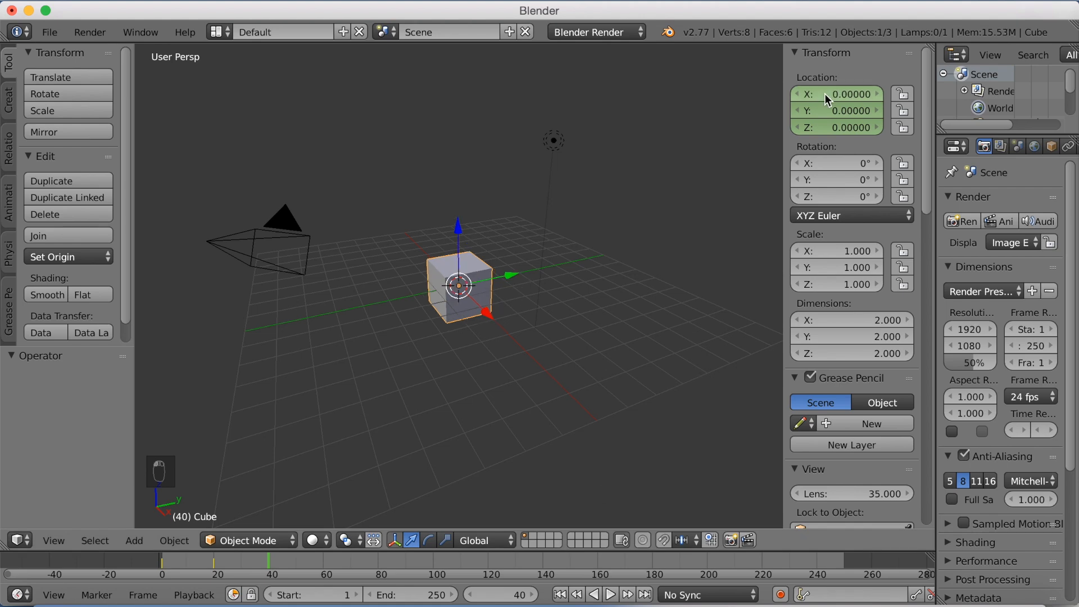
# - Key the cube's location at frame 40 with X back at 0, preview the motion and return to frame 0
pyautogui.click(836, 95)
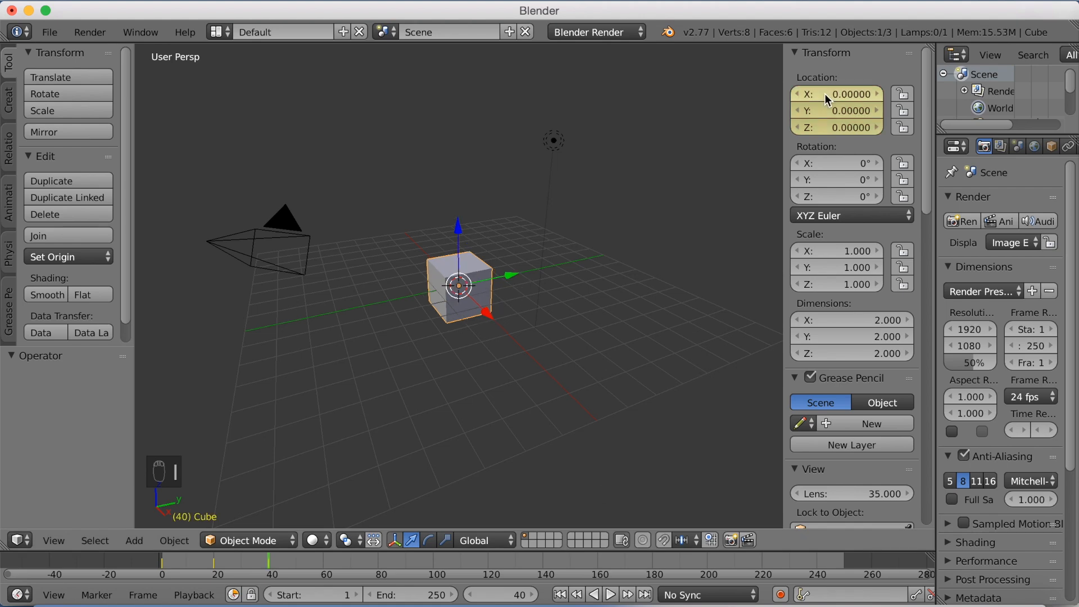
pyautogui.moveTo(434, 396)
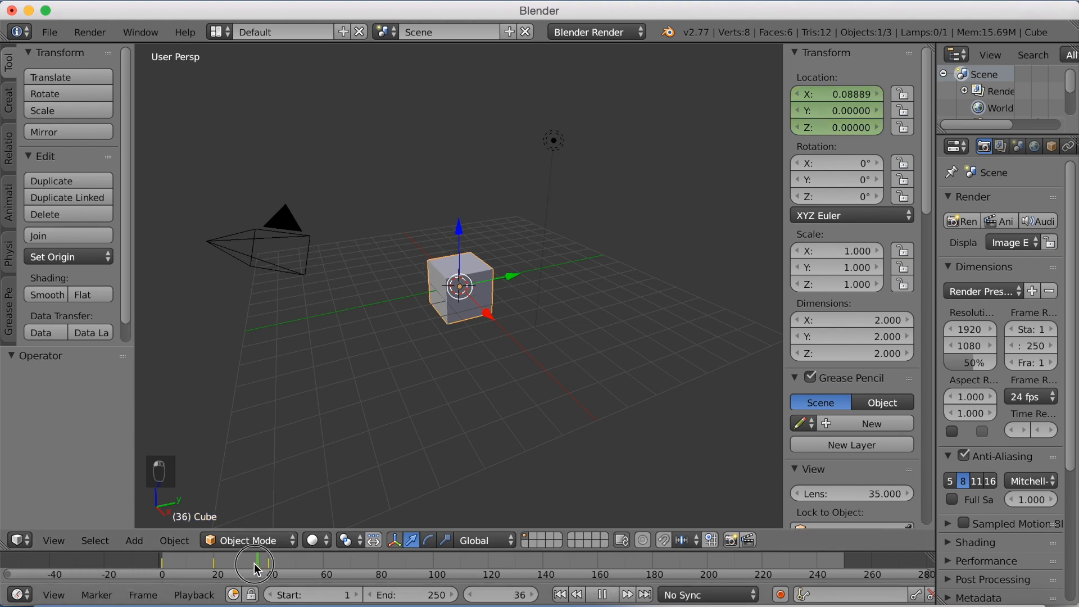
pyautogui.moveTo(253, 561); pyautogui.dragTo(268, 561)
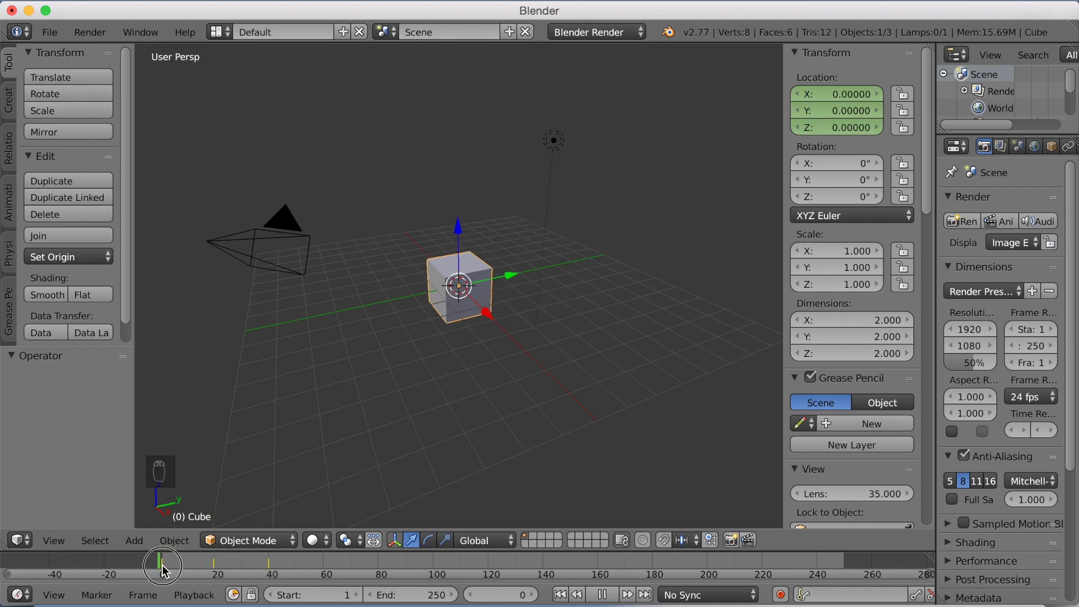
pyautogui.click(18, 540)
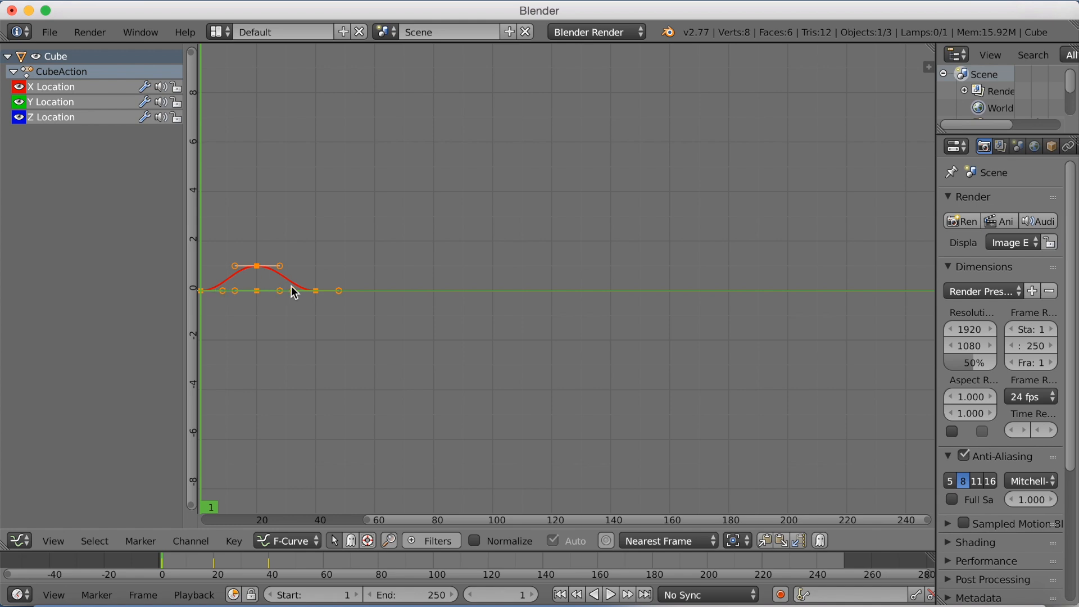
# - Add a Cycles modifier to the X Location curve so its bump repeats endlessly
pyautogui.press('N')
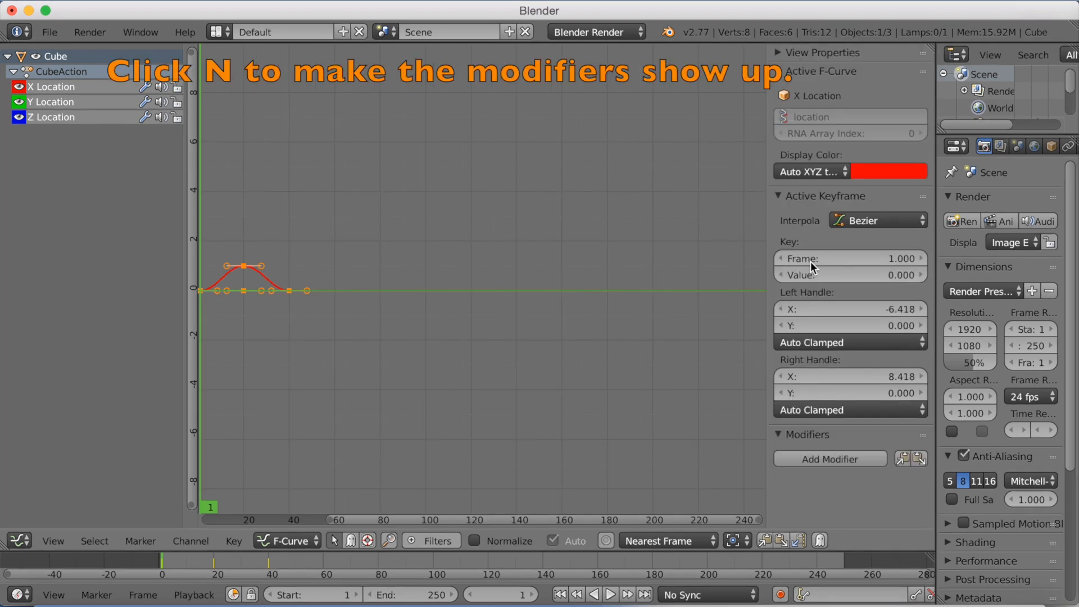
pyautogui.click(830, 458)
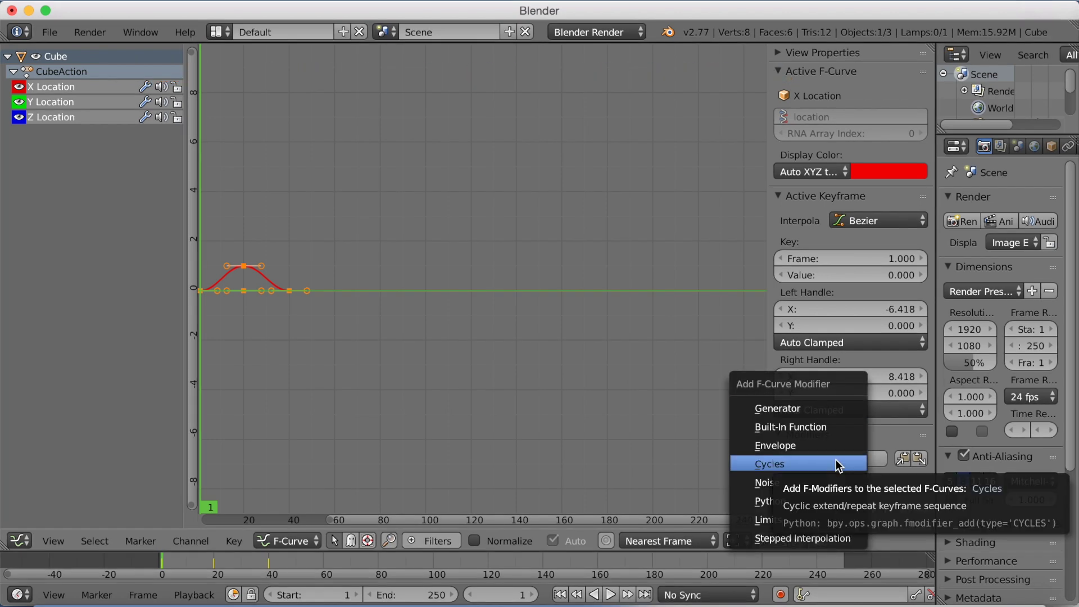
pyautogui.click(769, 463)
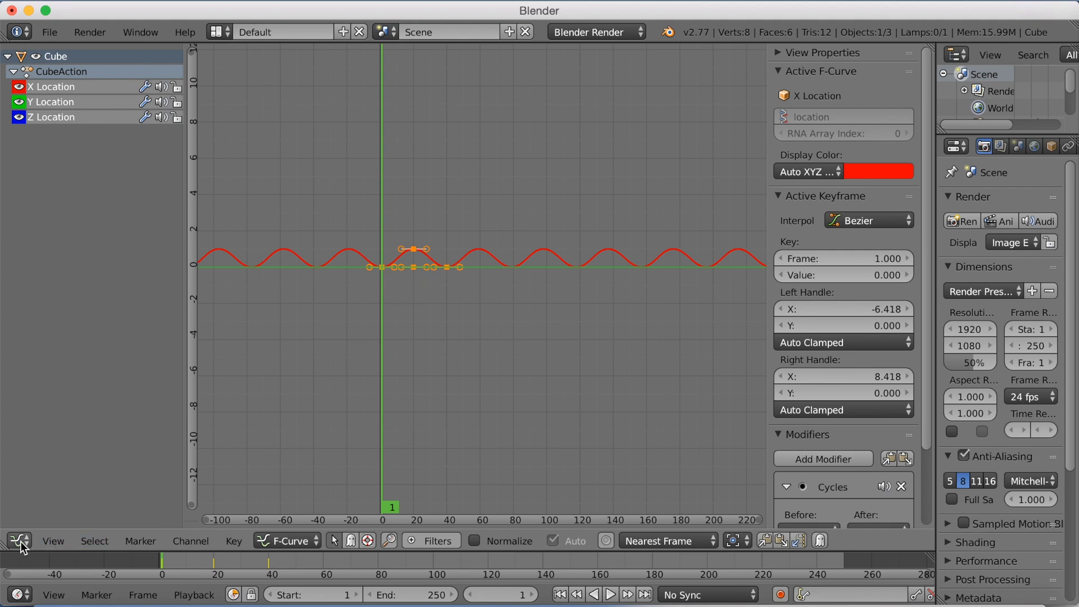
# - Switch the area back to 3D View and play the animation to watch the cube loop past its keyframes
pyautogui.click(20, 541)
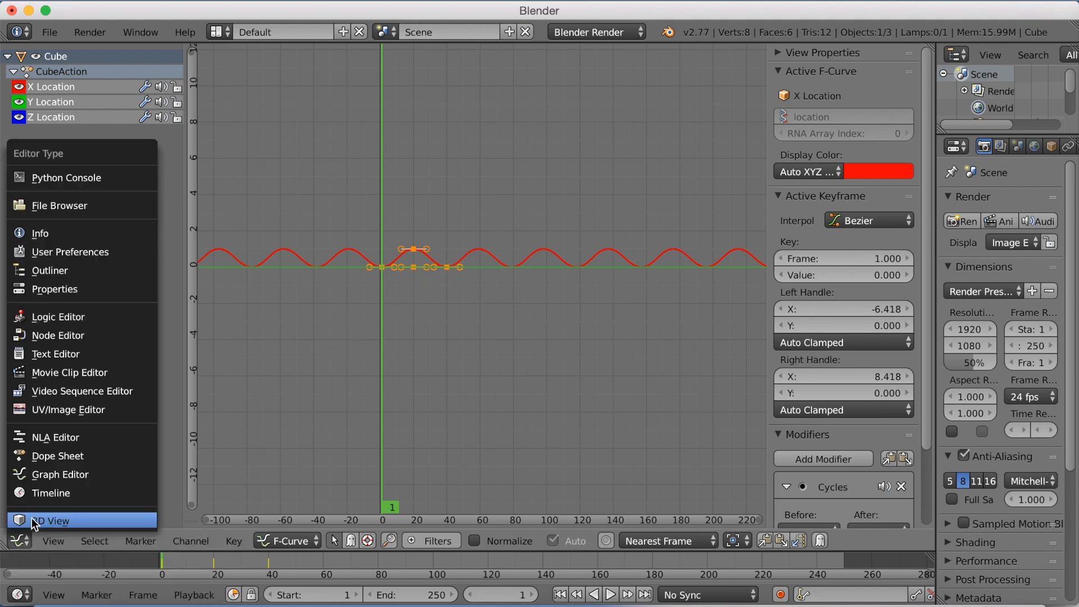
pyautogui.click(44, 519)
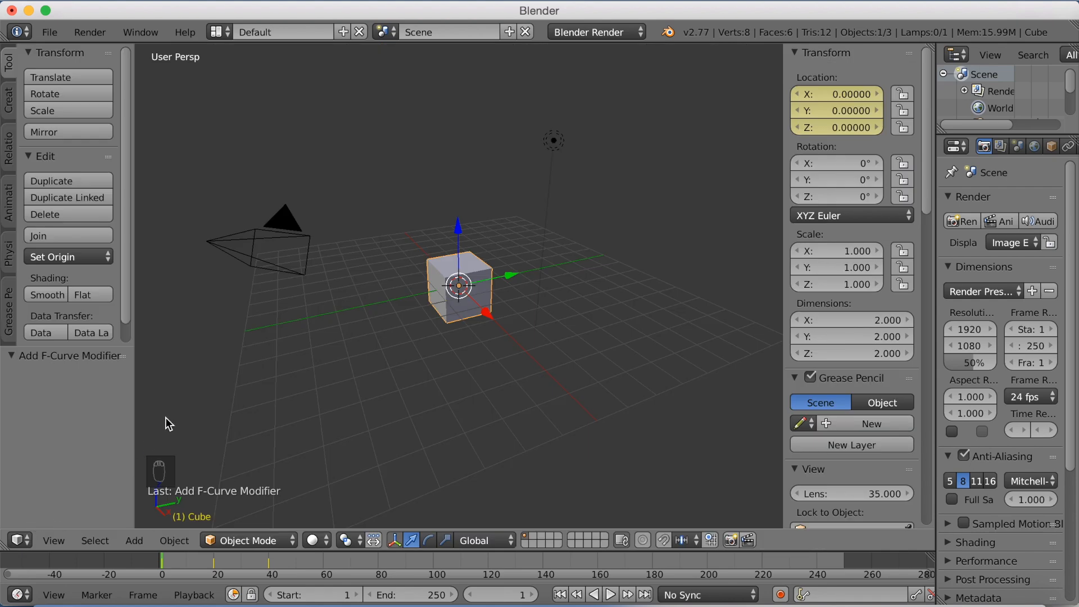
pyautogui.click(608, 593)
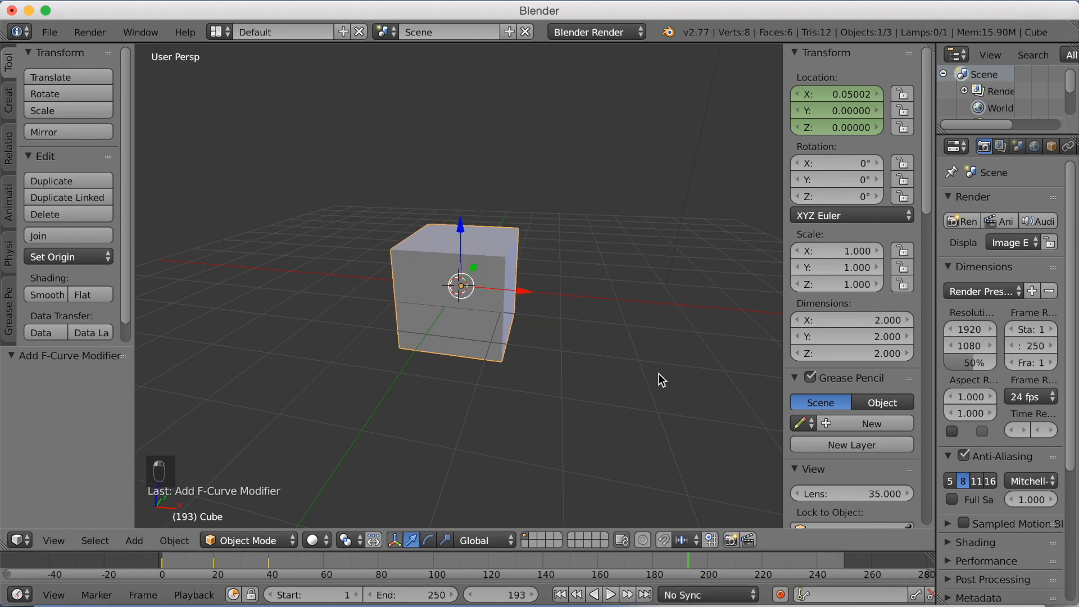
pyautogui.moveTo(762, 1)
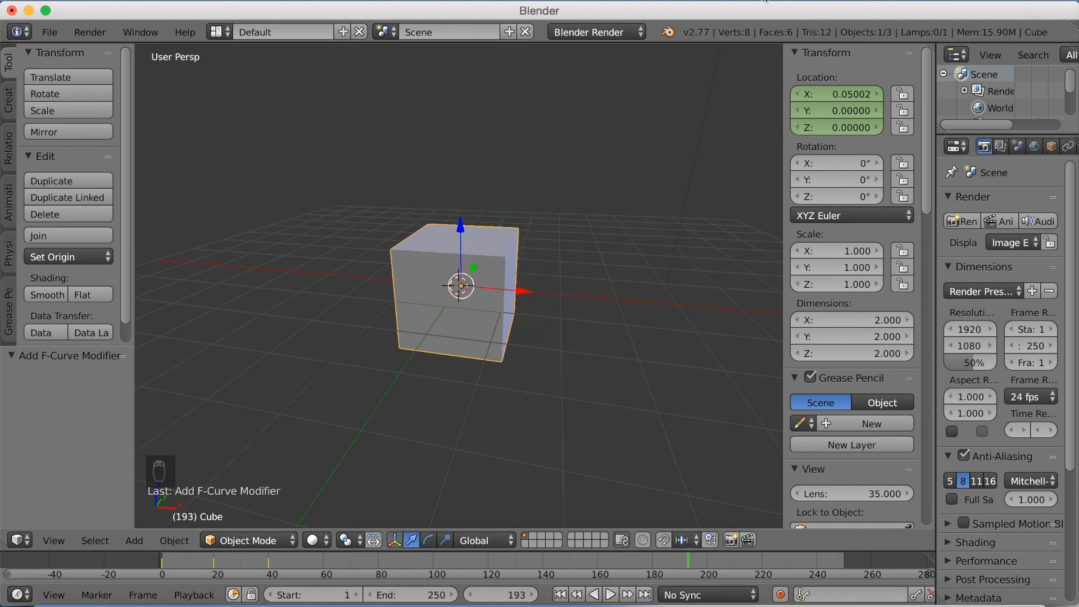